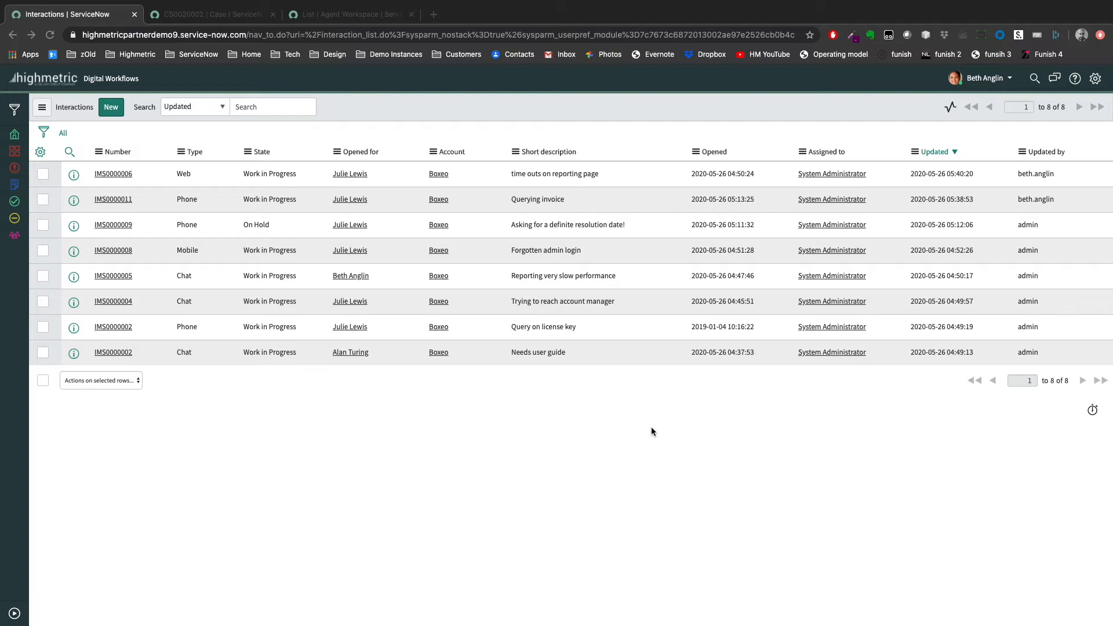
{"action": "mouse_move", "coordinate": [381, 177]}
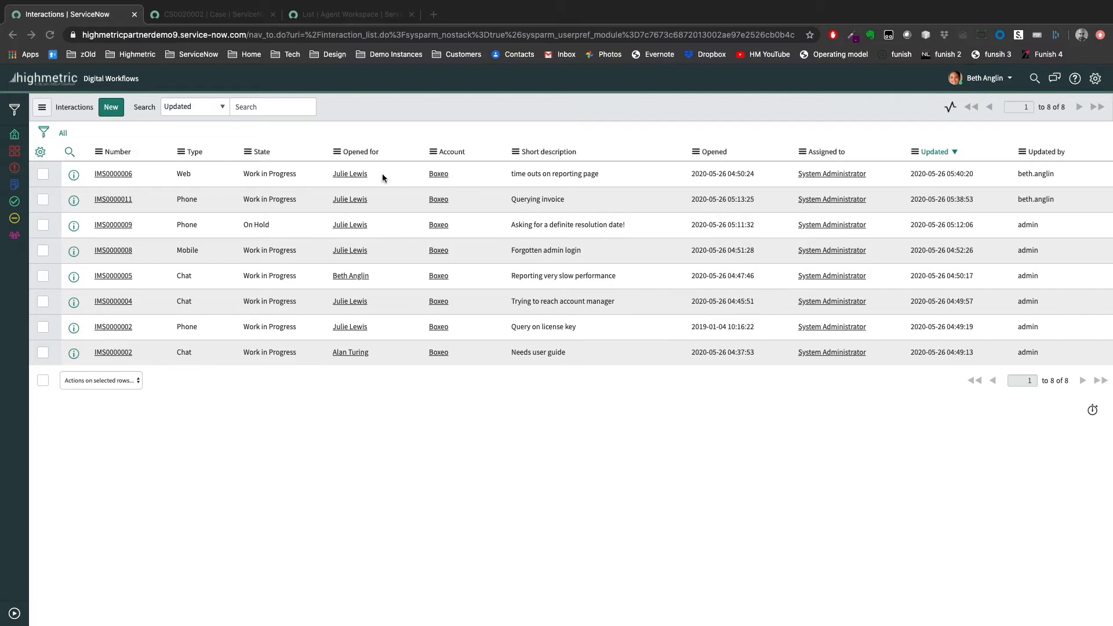
{"action": "left_click", "coordinate": [211, 14]}
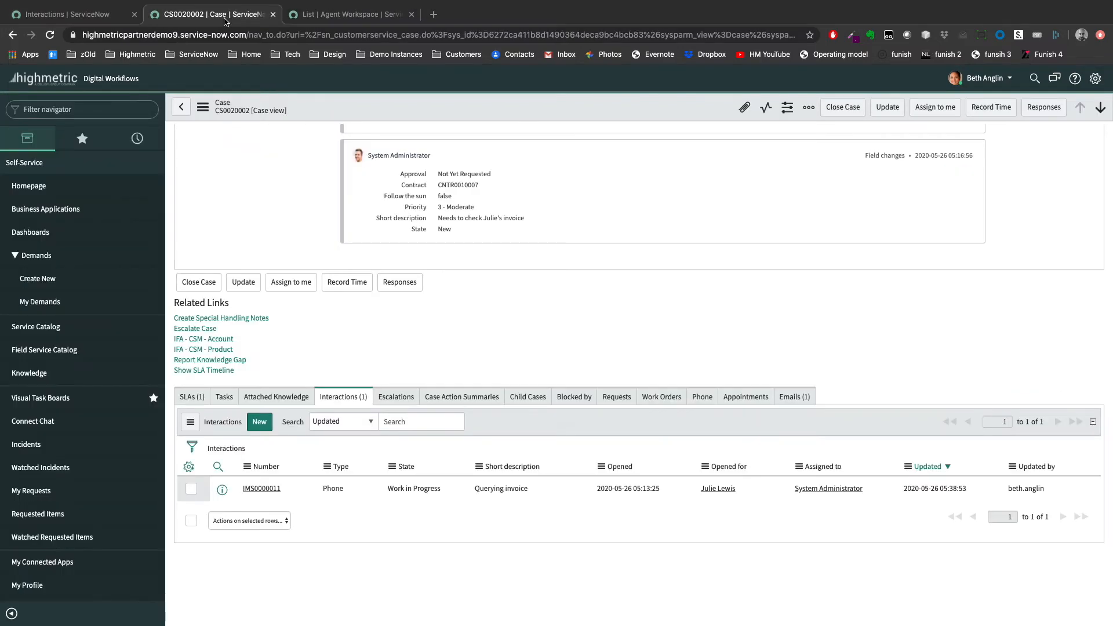
{"action": "scroll", "scroll_direction": "up", "scroll_amount": 3}
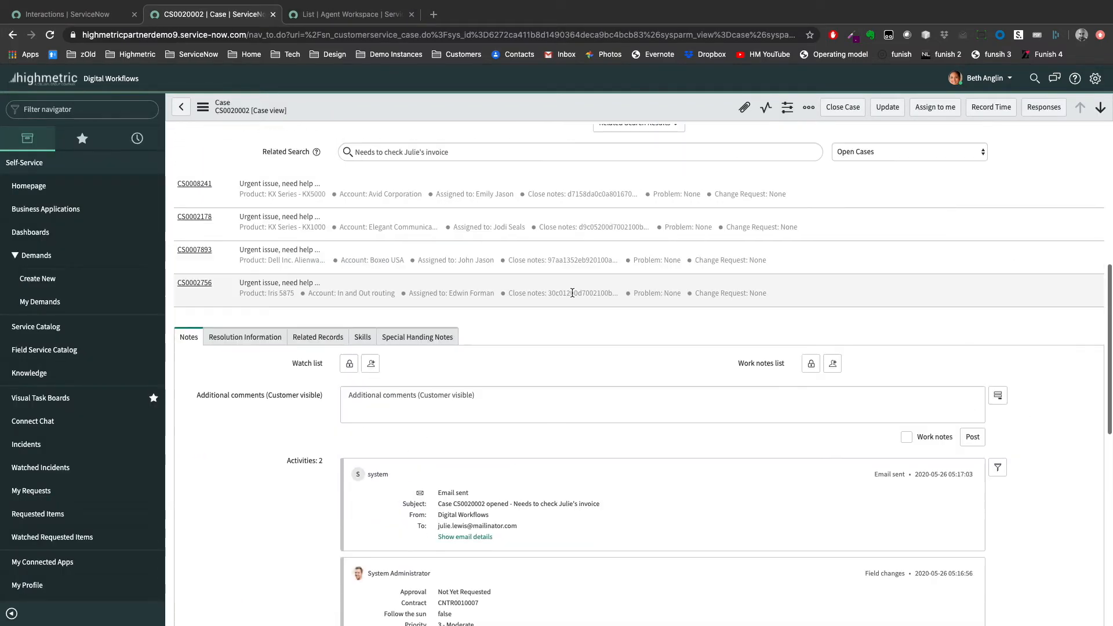
{"action": "scroll", "scroll_direction": "up", "scroll_amount": 3}
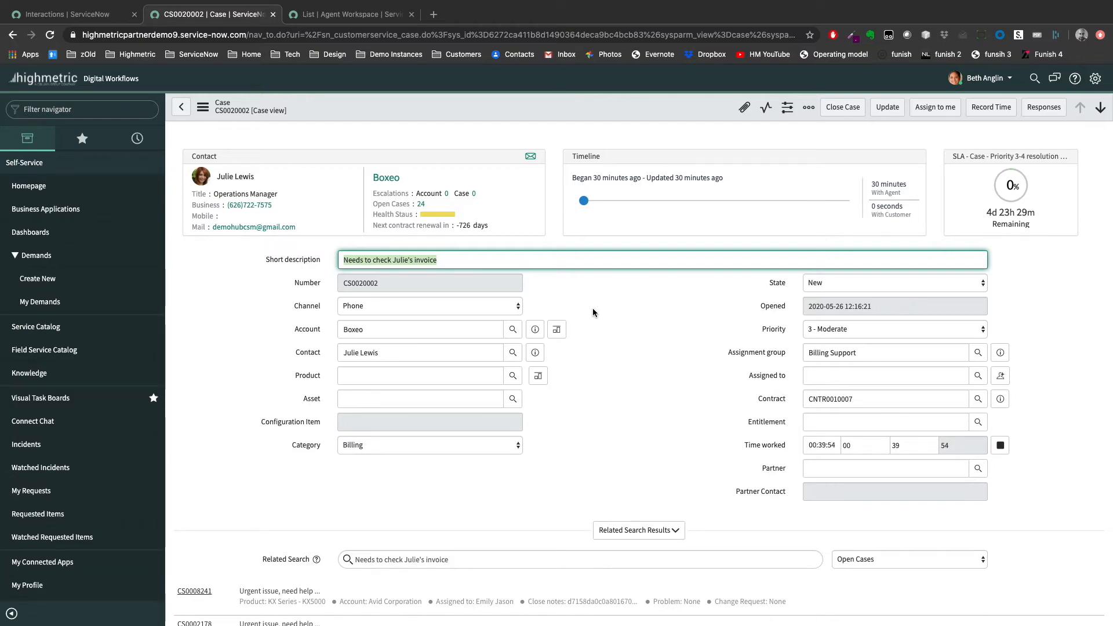
Scroll to the Interactions related list showing phone interaction IMS0000011.
{"action": "scroll", "scroll_direction": "down", "scroll_amount": 3}
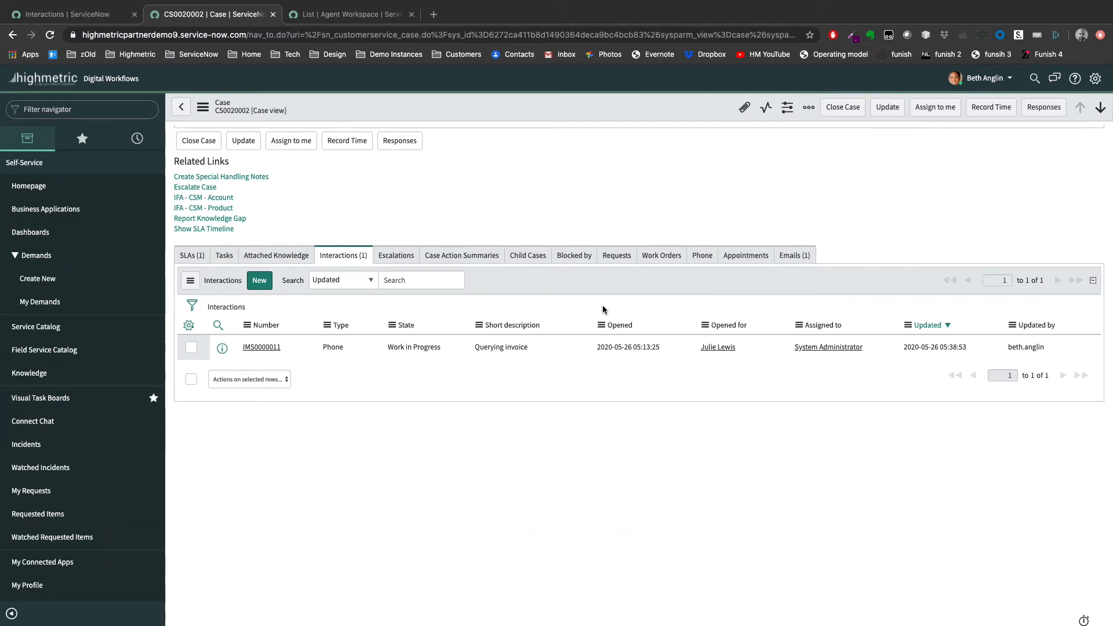
{"action": "mouse_move", "coordinate": [280, 291]}
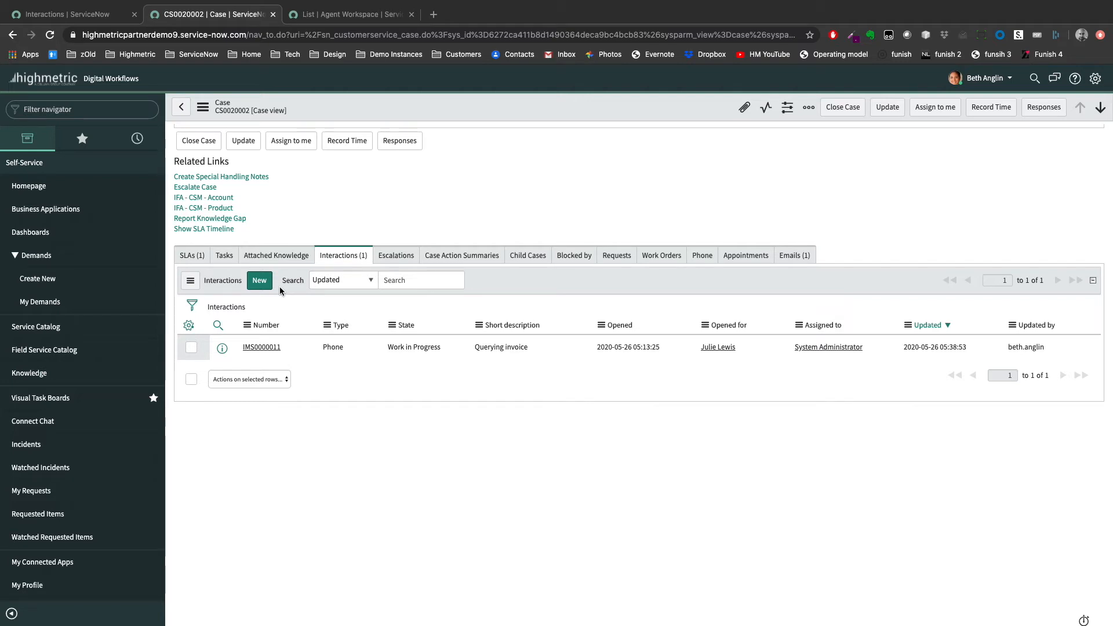
{"action": "mouse_move", "coordinate": [371, 122]}
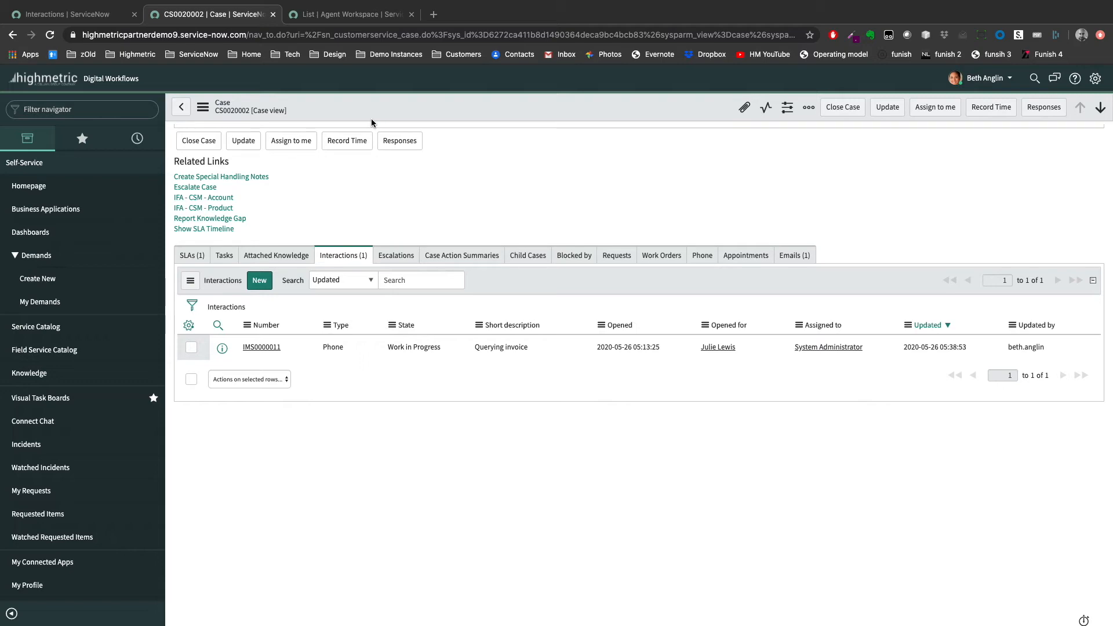
Switch to the Agent Workspace My Interactions list with six Boxeo records.
{"action": "left_click", "coordinate": [348, 14]}
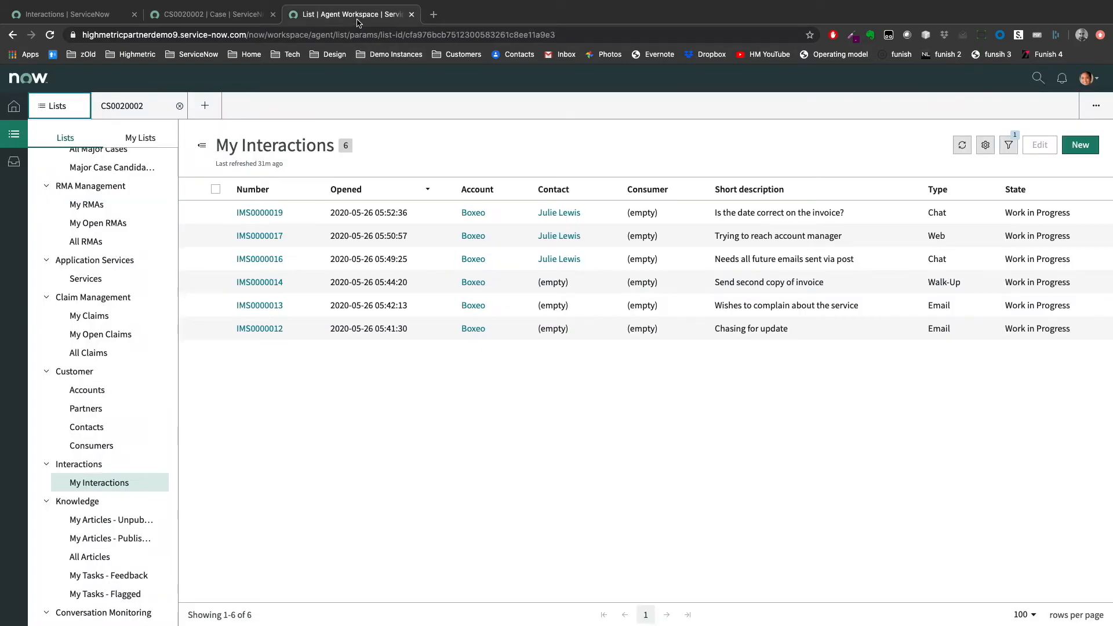
{"action": "mouse_move", "coordinate": [499, 400]}
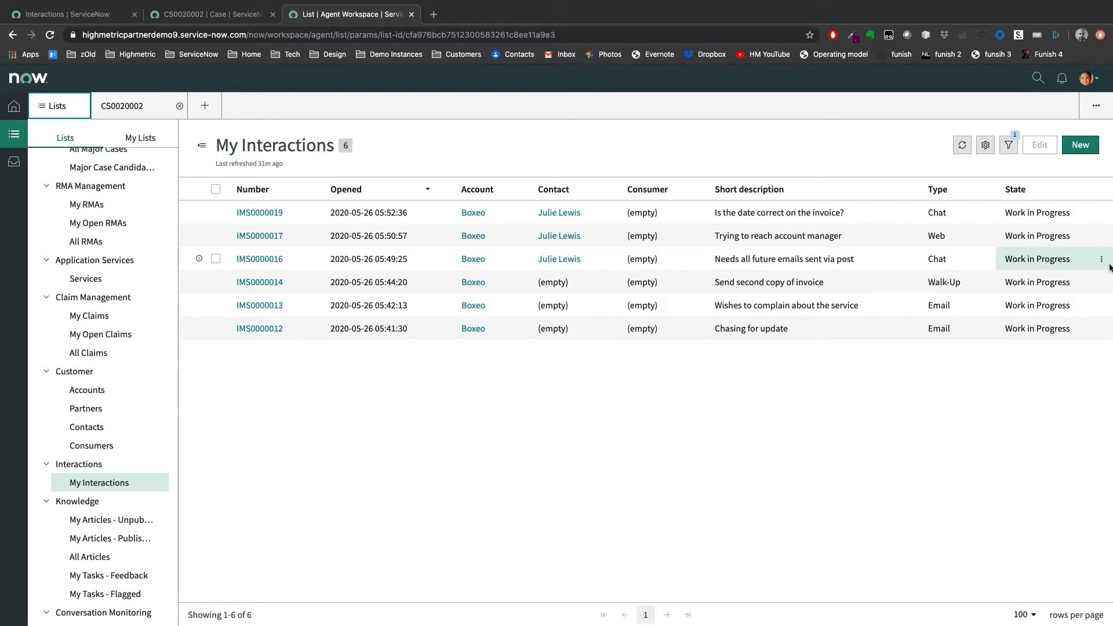
{"action": "left_click", "coordinate": [1079, 145]}
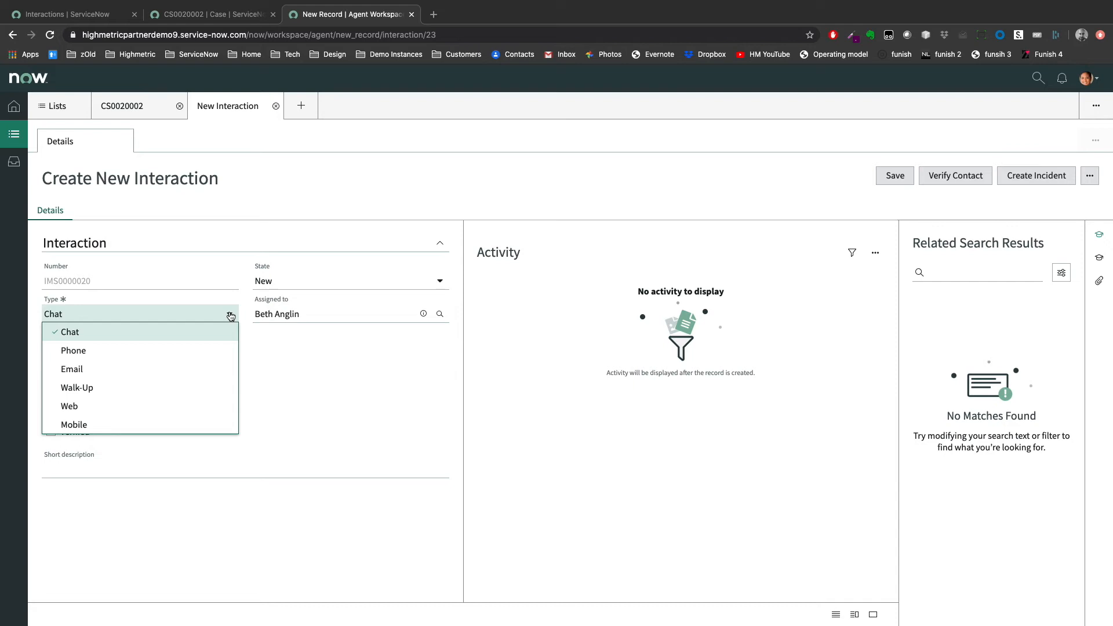
{"action": "mouse_move", "coordinate": [172, 369]}
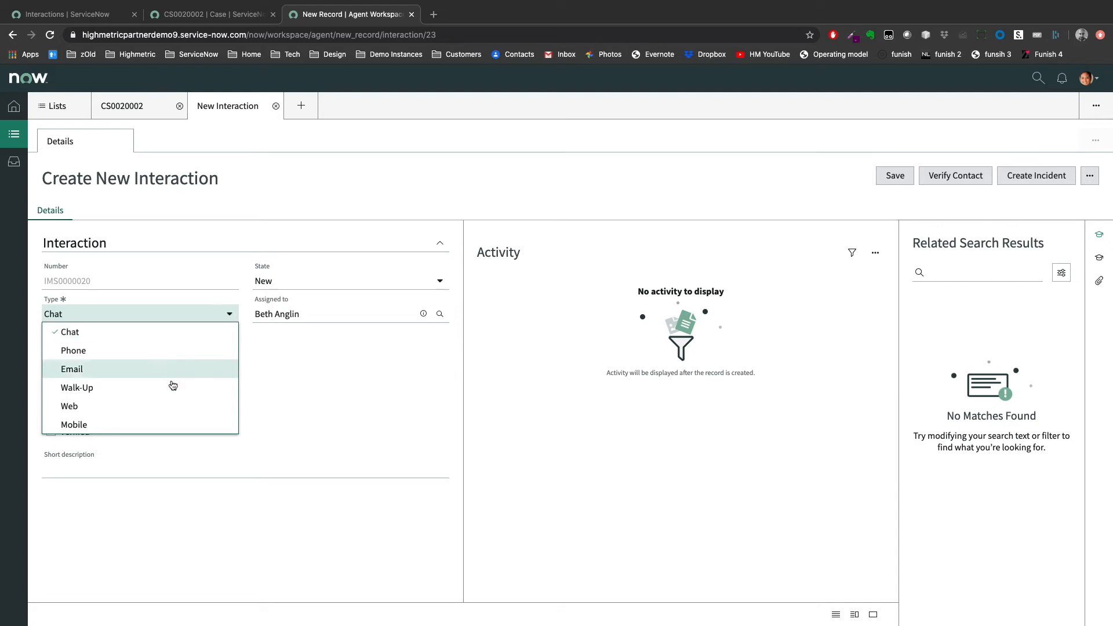
{"action": "left_click", "coordinate": [77, 387]}
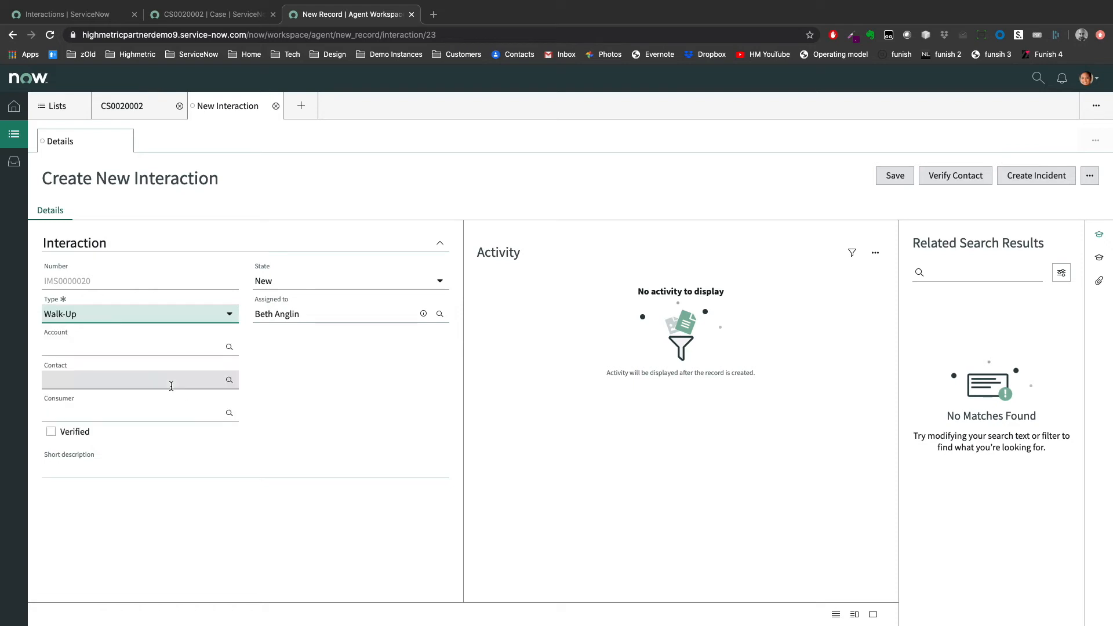
{"action": "left_click", "coordinate": [135, 345]}
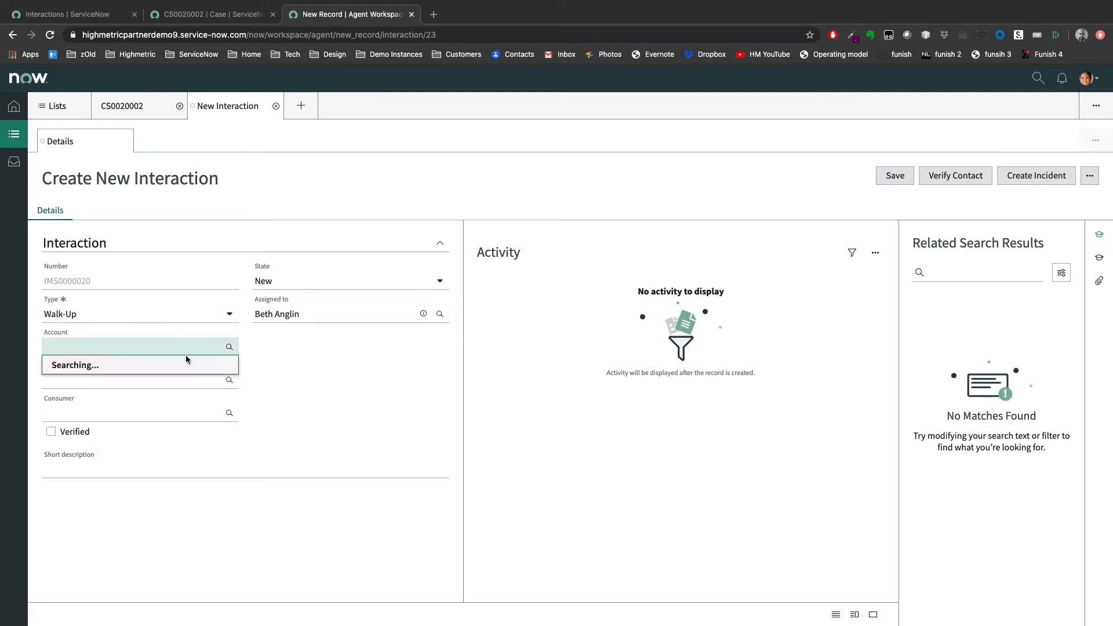
{"action": "left_click", "coordinate": [140, 364]}
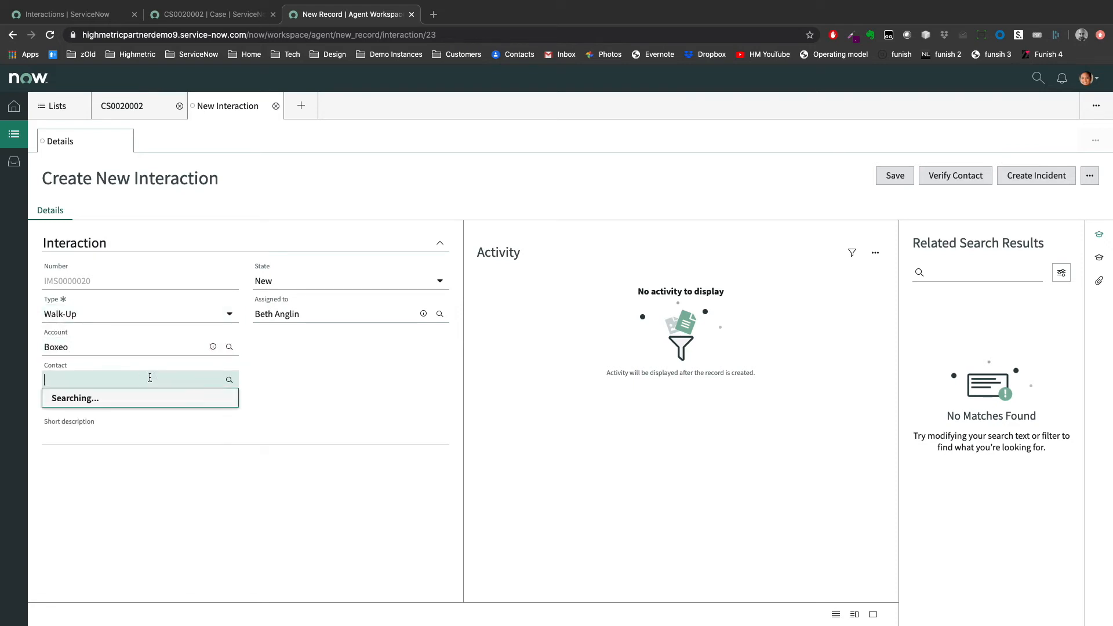
{"action": "type", "text": "Julie Lewis"}
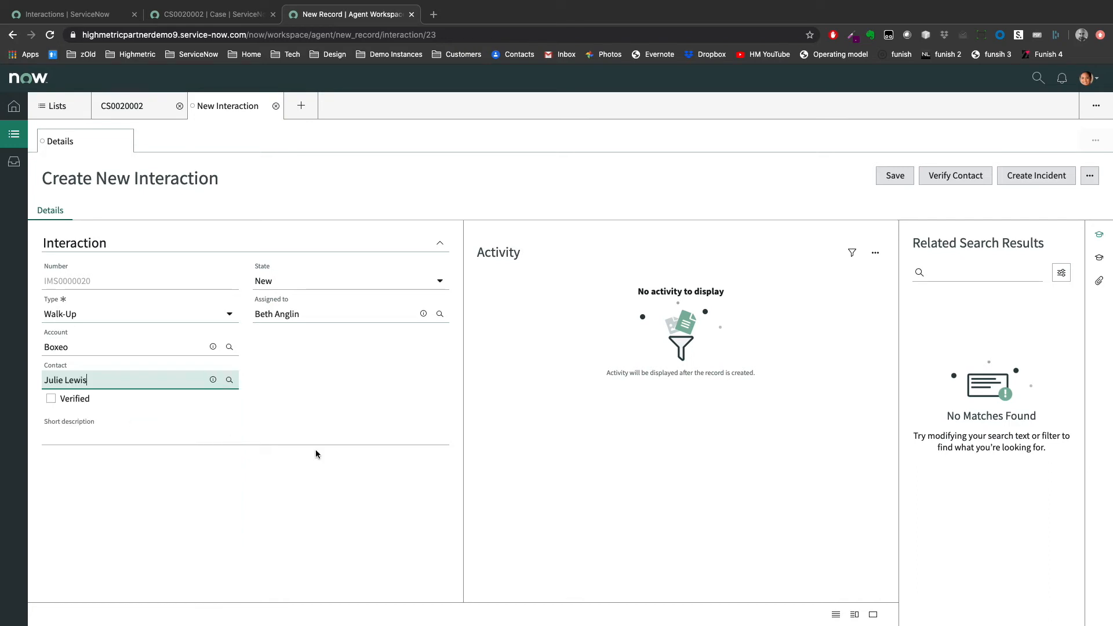
{"action": "mouse_move", "coordinate": [601, 375]}
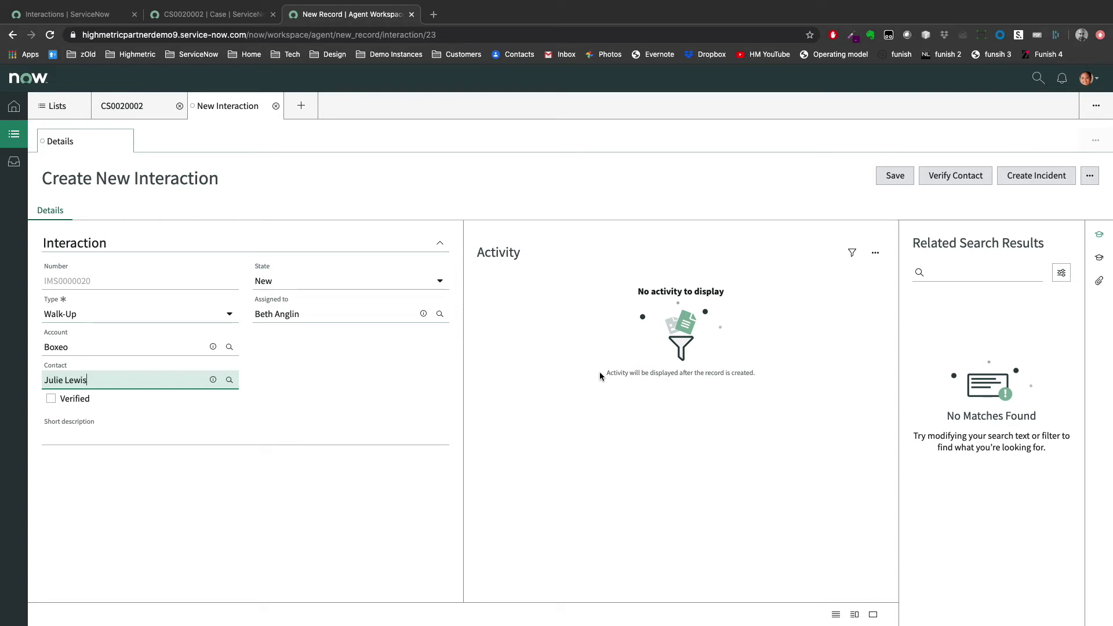
{"action": "mouse_move", "coordinate": [942, 208]}
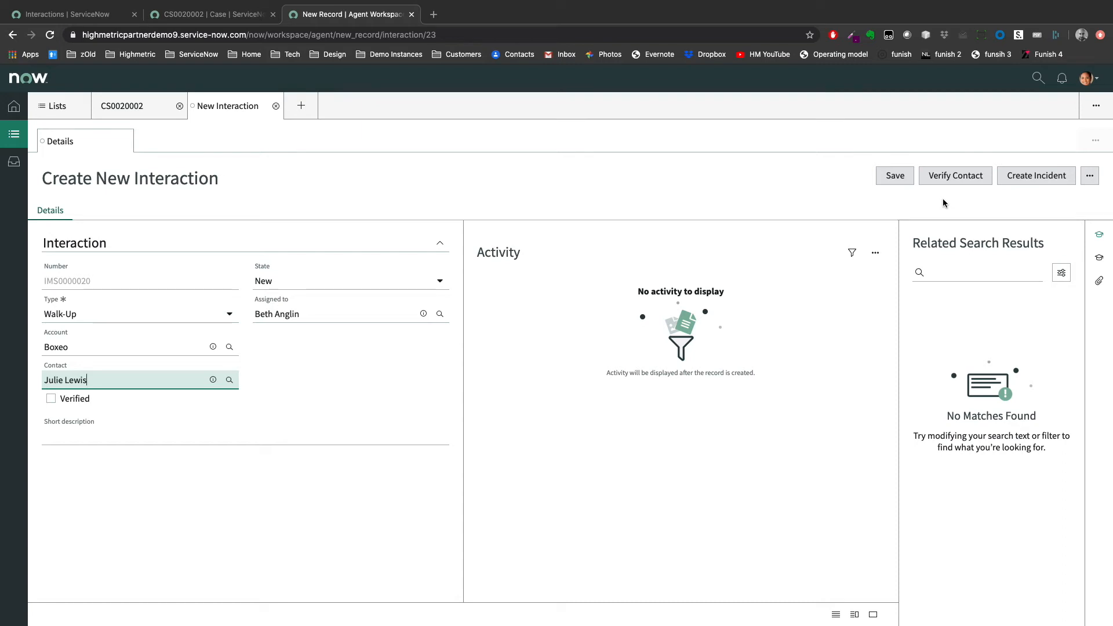
{"action": "left_click", "coordinate": [955, 175]}
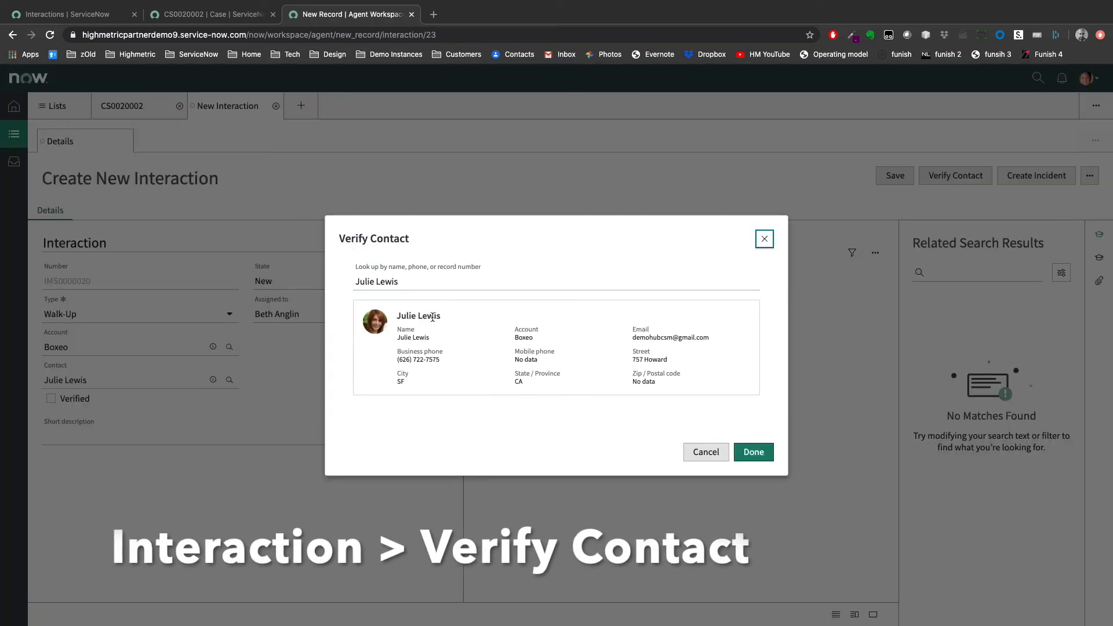
{"action": "mouse_move", "coordinate": [752, 452]}
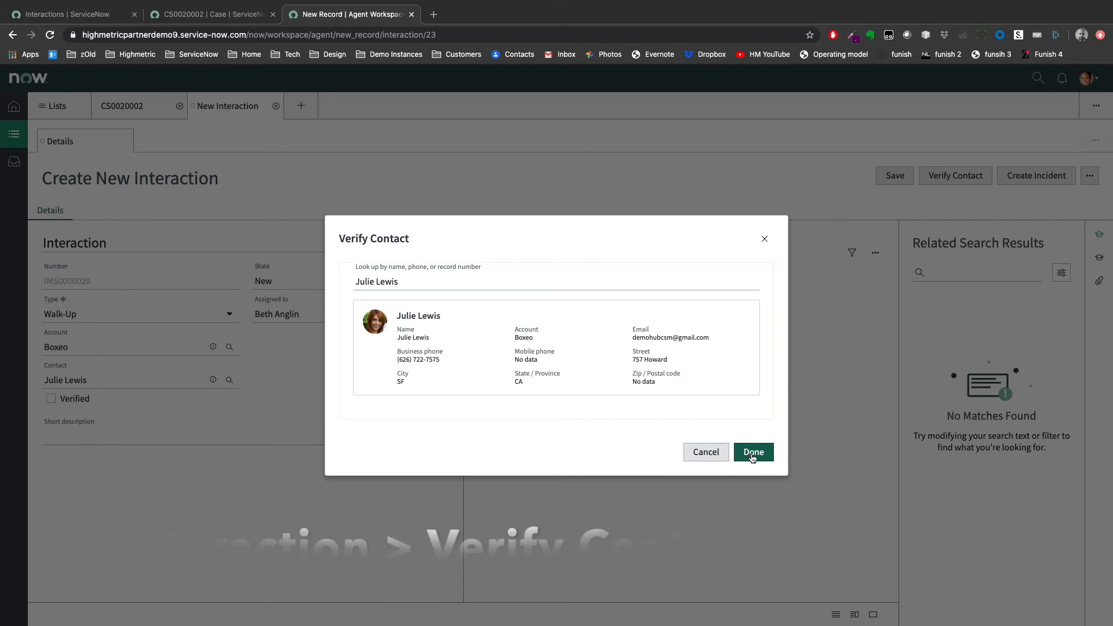
{"action": "left_click", "coordinate": [753, 452]}
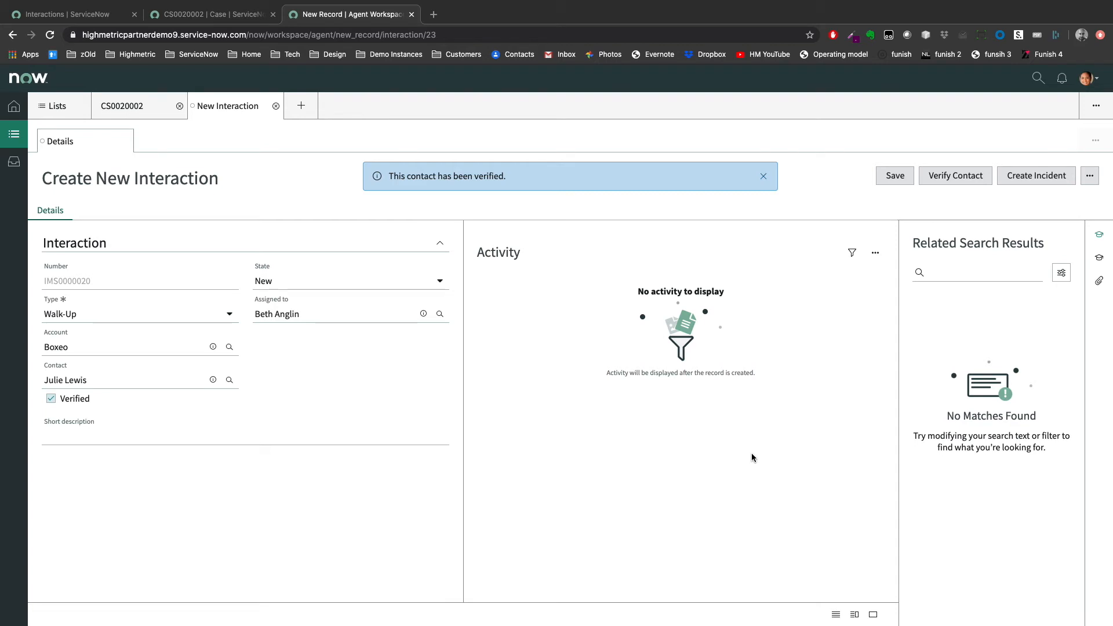
{"action": "left_click", "coordinate": [763, 176]}
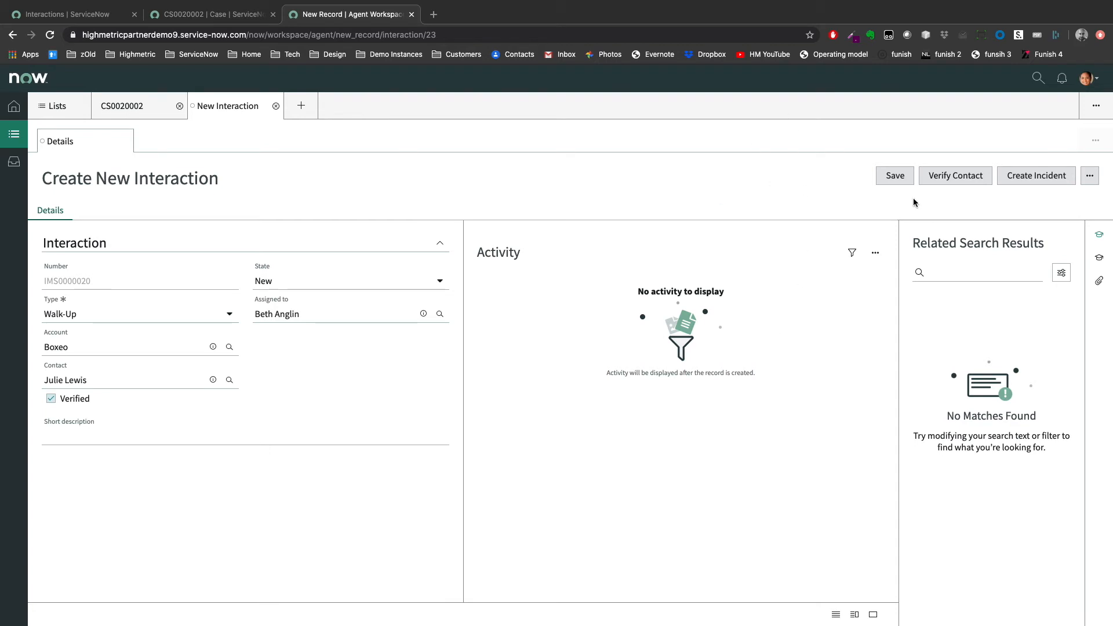
Save the walk-up interaction and refresh My Interactions to show IMS0000020.
{"action": "left_click", "coordinate": [894, 175]}
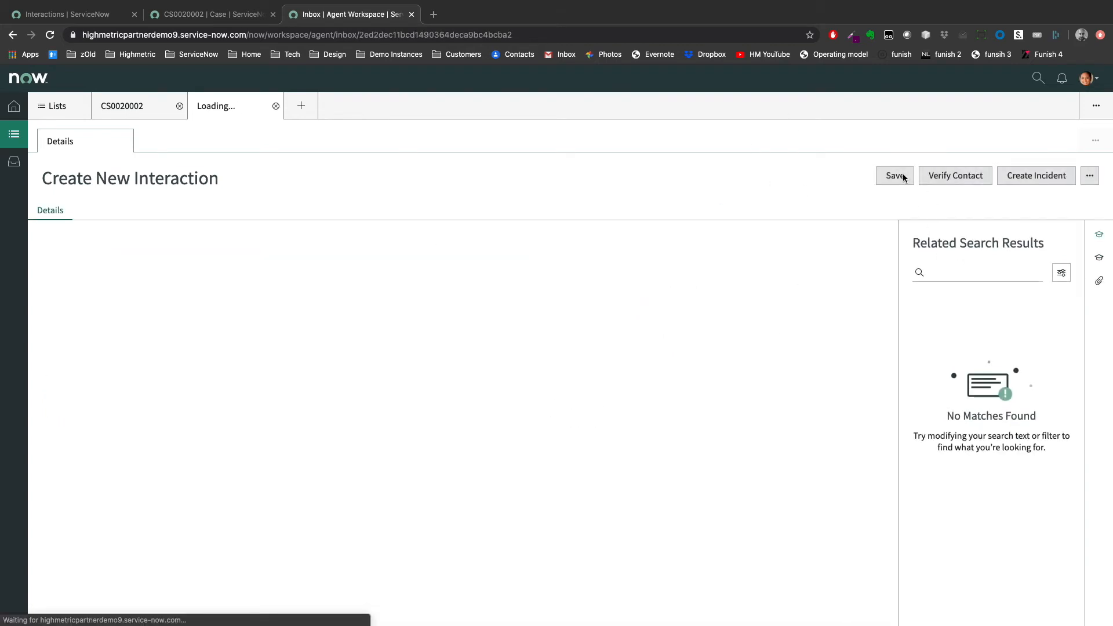
{"action": "left_click", "coordinate": [895, 176]}
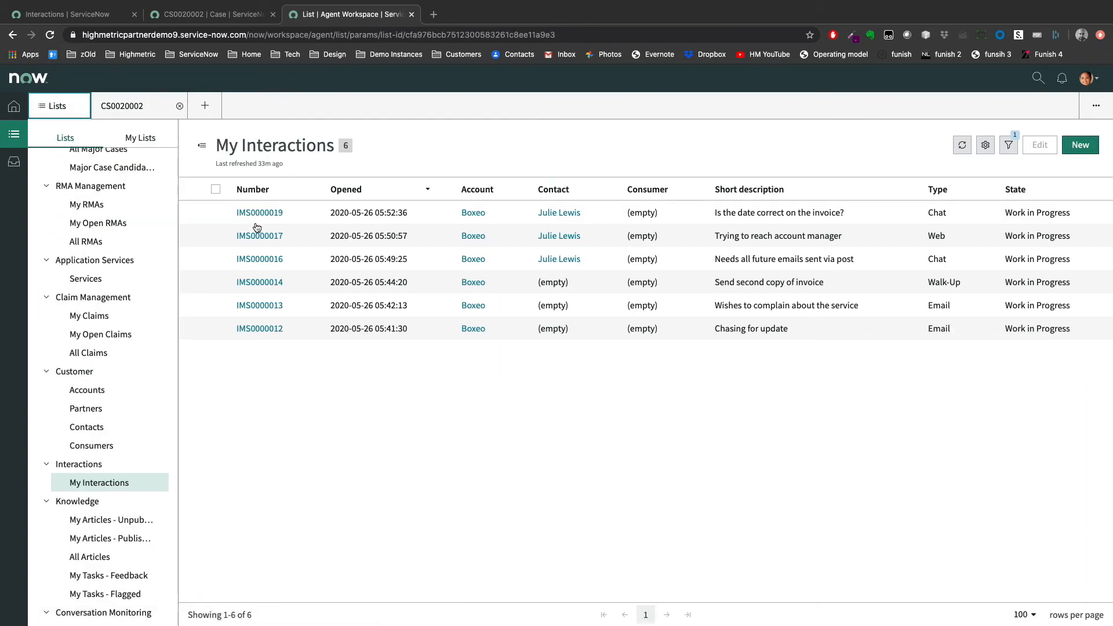
{"action": "left_click", "coordinate": [963, 145]}
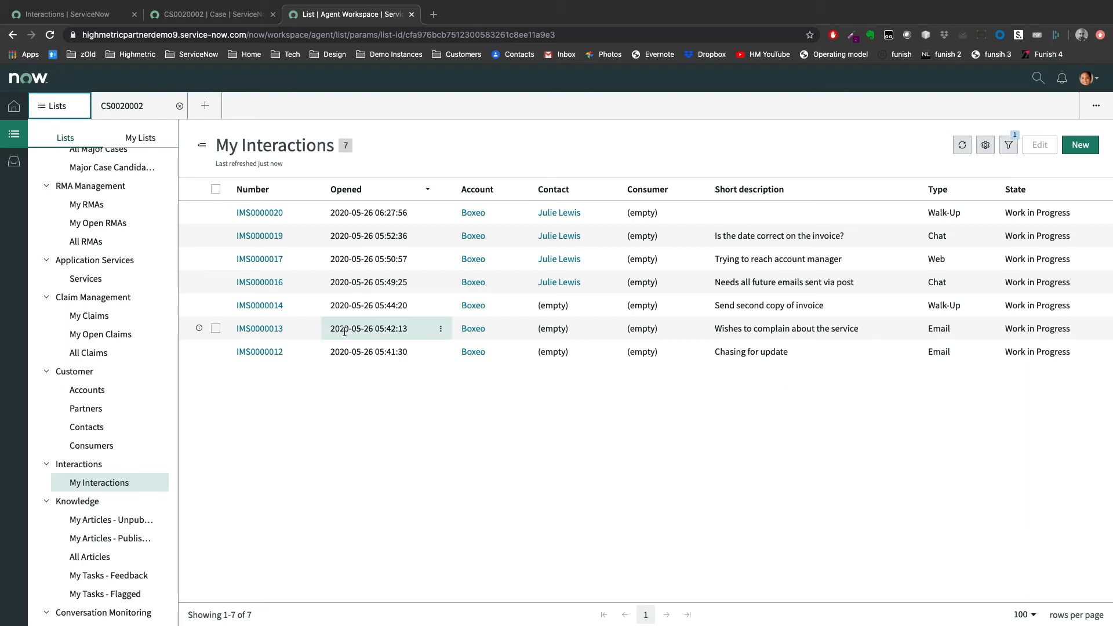
{"action": "mouse_move", "coordinate": [124, 106]}
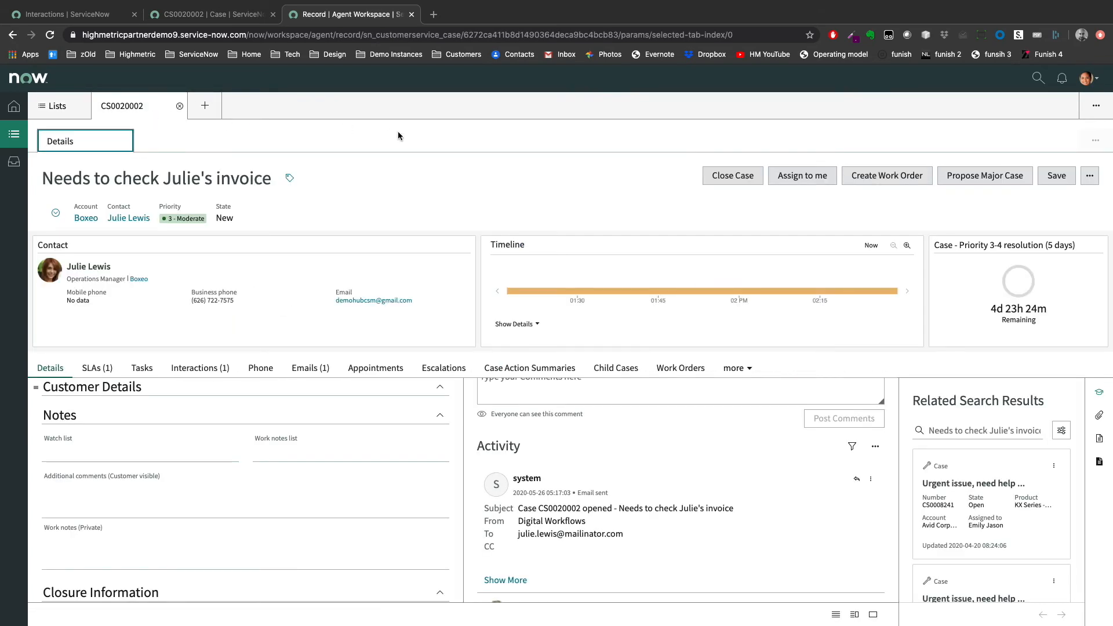
{"action": "mouse_move", "coordinate": [396, 315]}
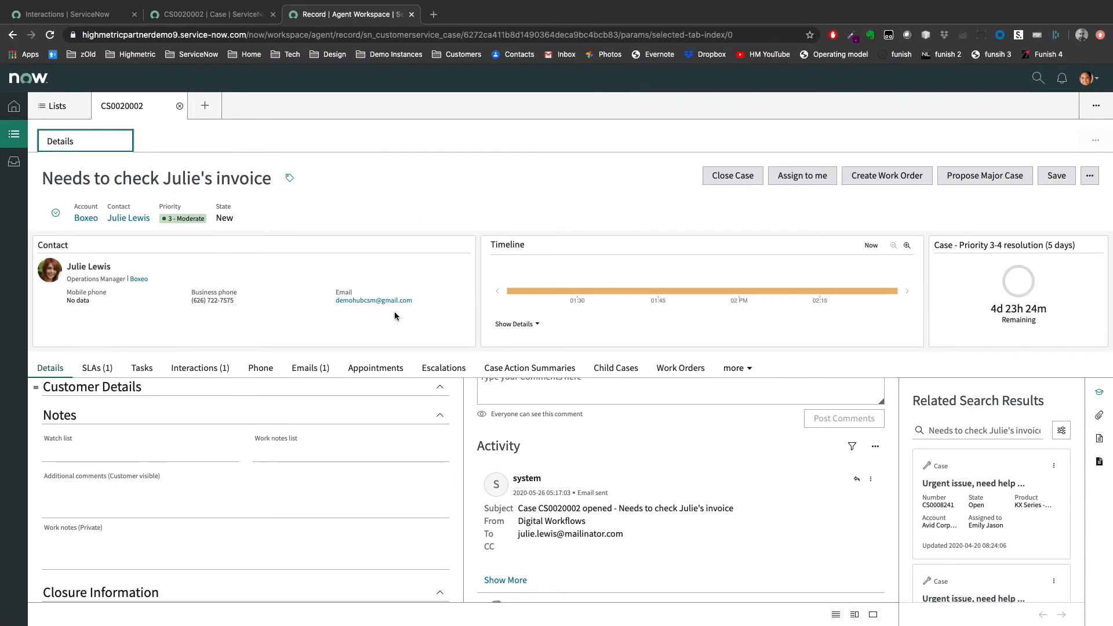
Show case CS0020002's Interactions related list, still only IMS0000011.
{"action": "left_click", "coordinate": [199, 367]}
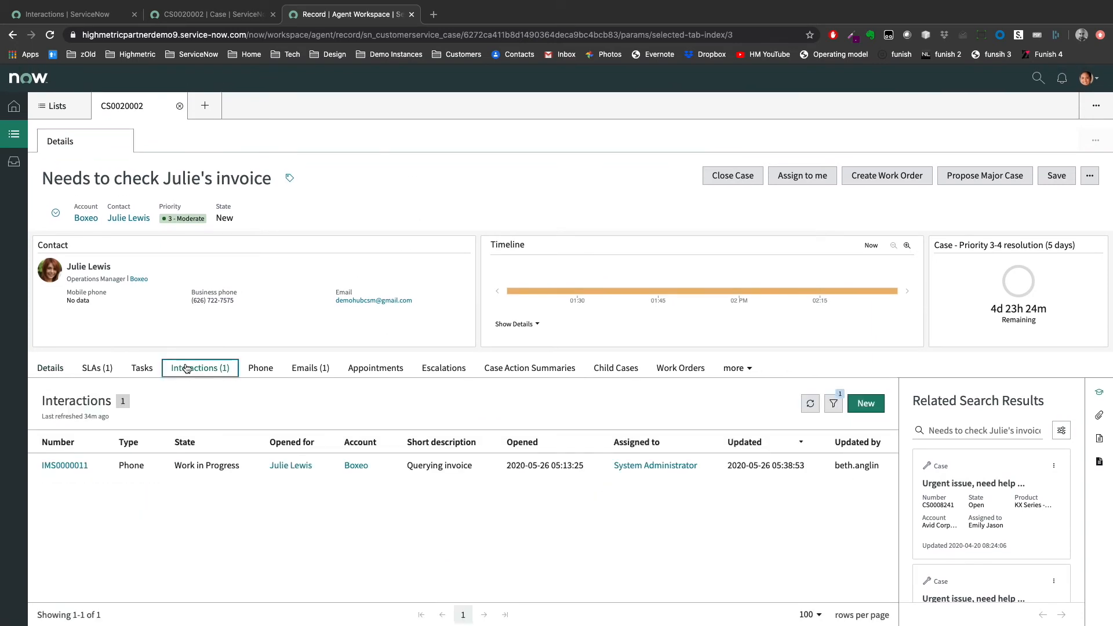
{"action": "mouse_move", "coordinate": [261, 361]}
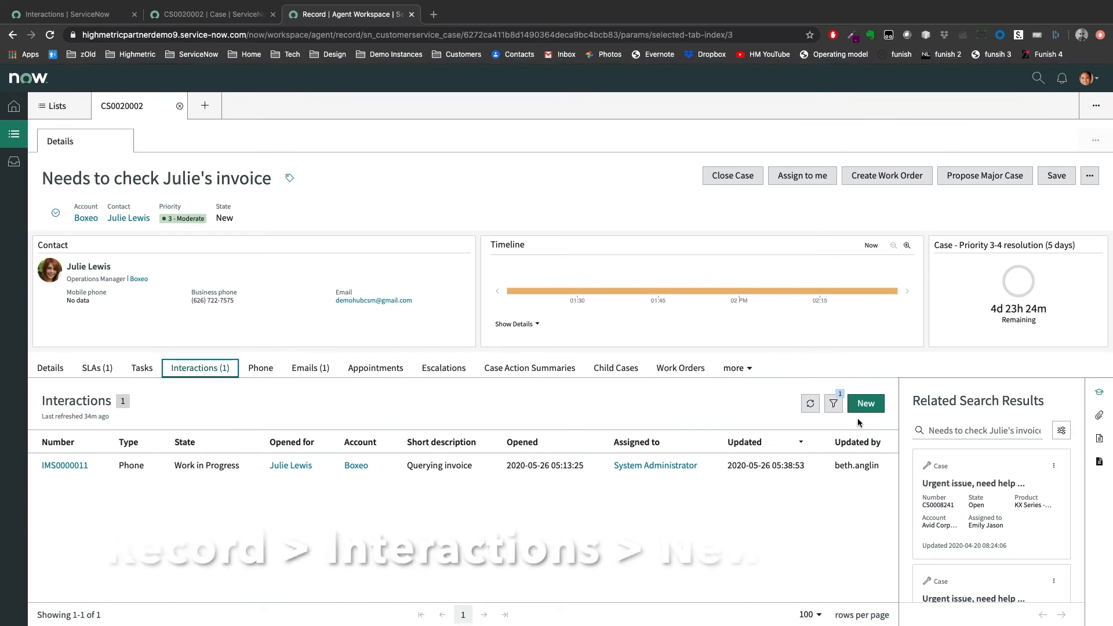
{"action": "left_click", "coordinate": [865, 404]}
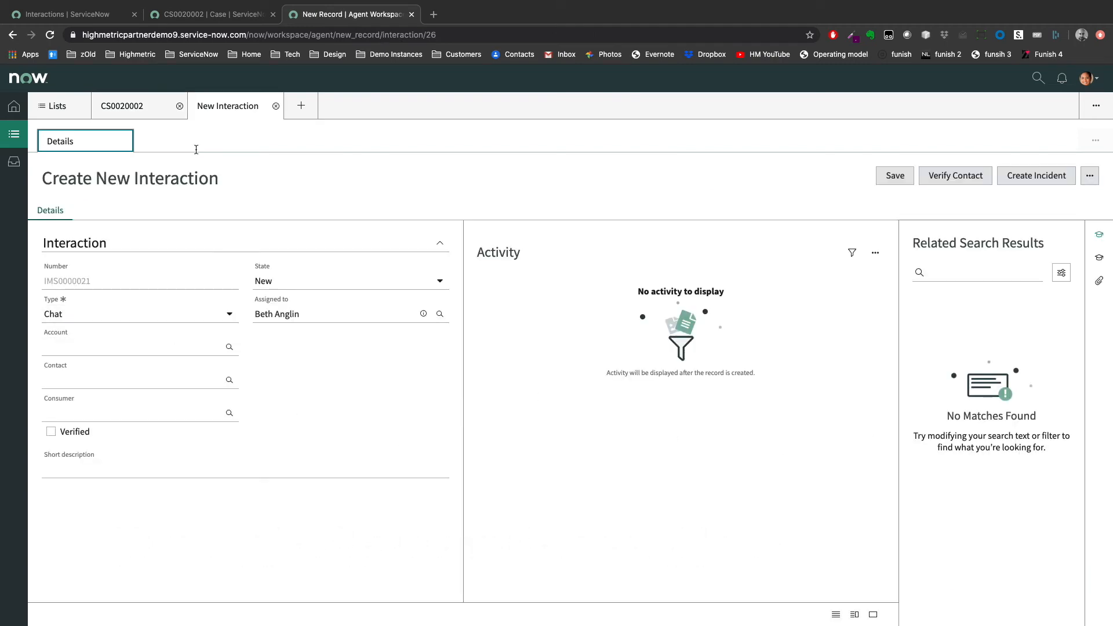
{"action": "mouse_move", "coordinate": [121, 105]}
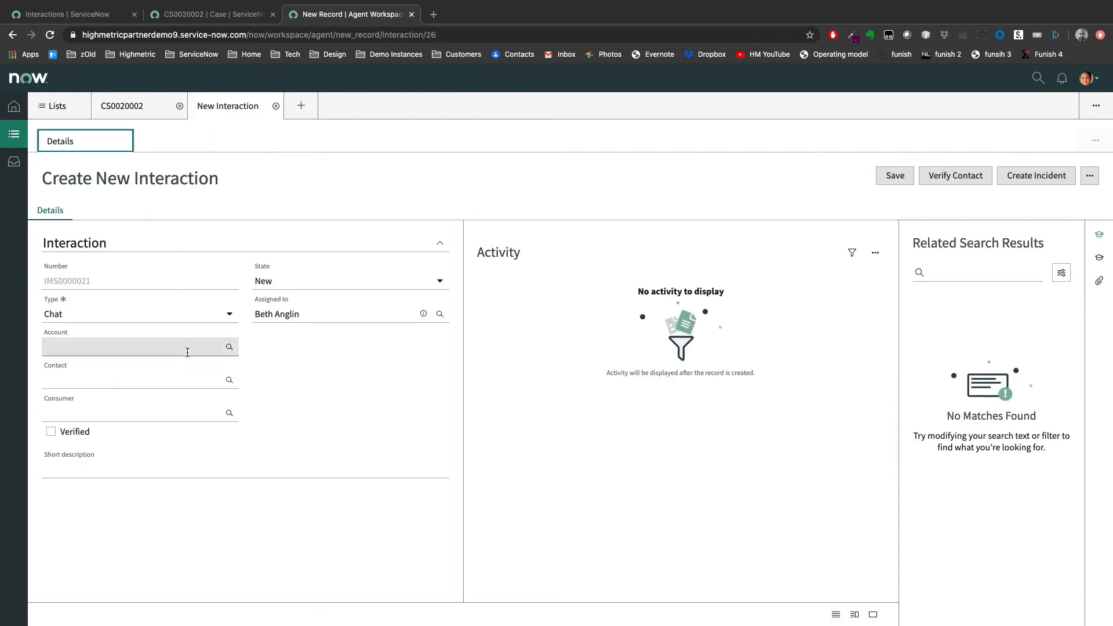
{"action": "left_click", "coordinate": [139, 314]}
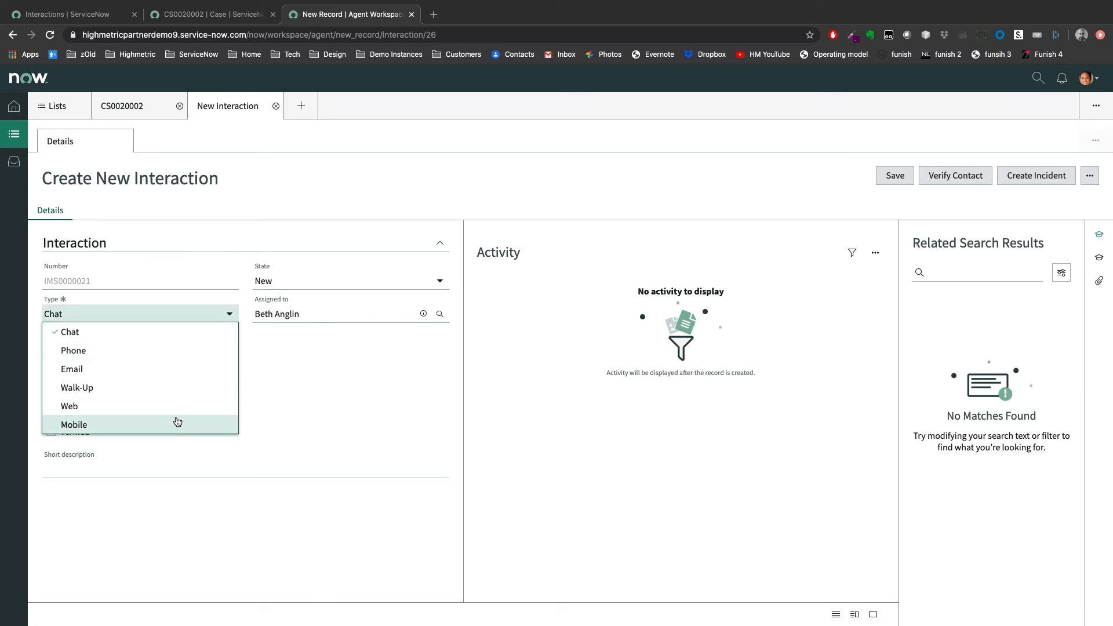
{"action": "left_click", "coordinate": [73, 425]}
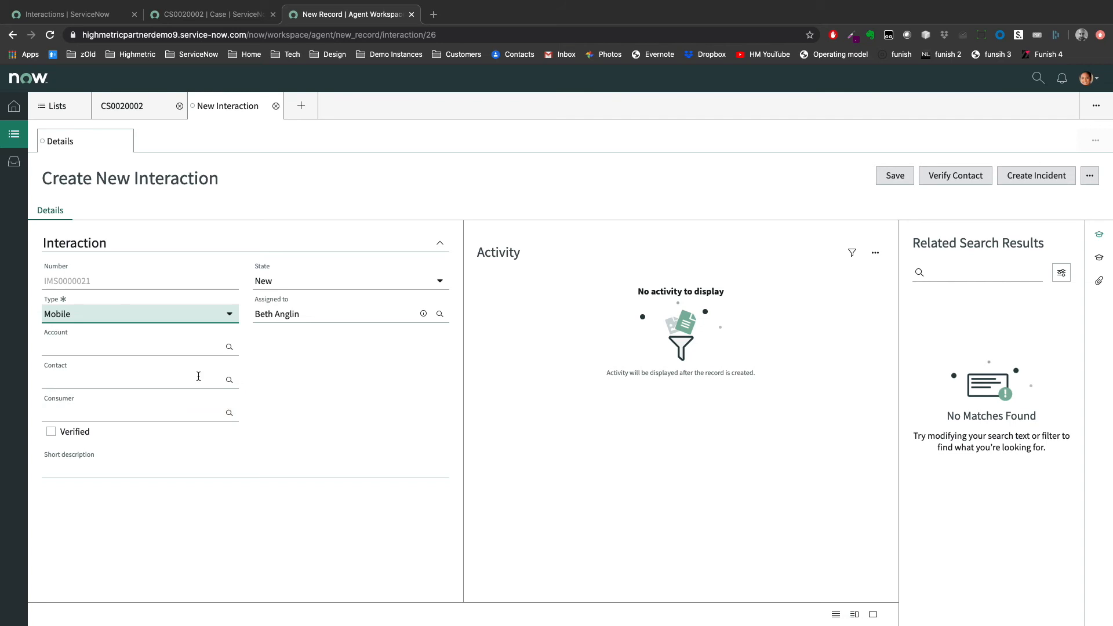
{"action": "left_click", "coordinate": [135, 345]}
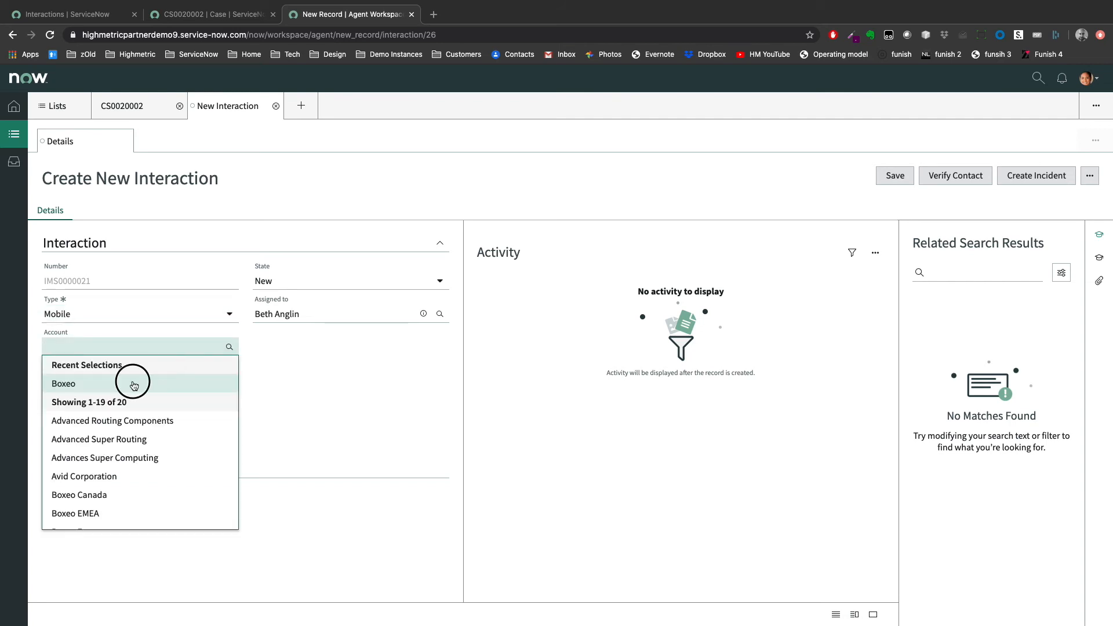
{"action": "left_click", "coordinate": [62, 384]}
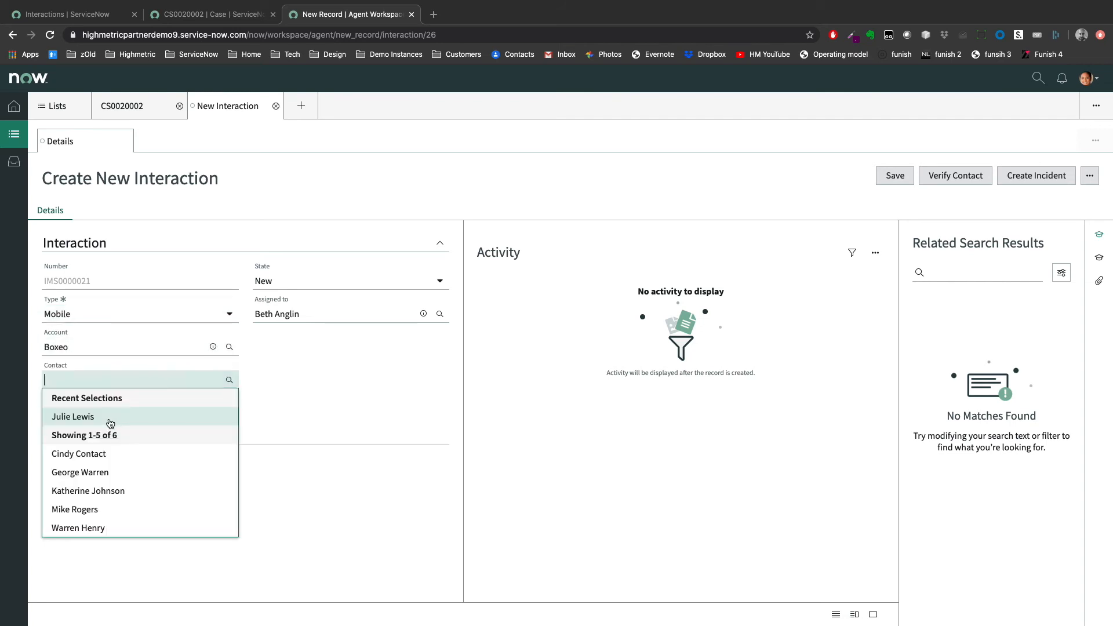
{"action": "left_click", "coordinate": [73, 416]}
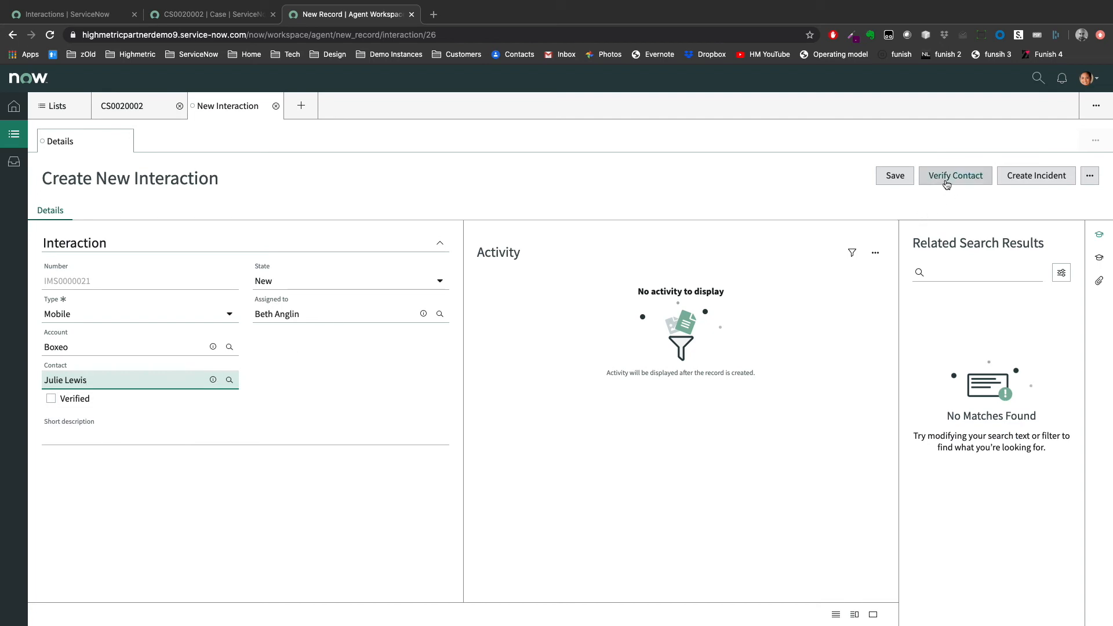
{"action": "left_click", "coordinate": [954, 175]}
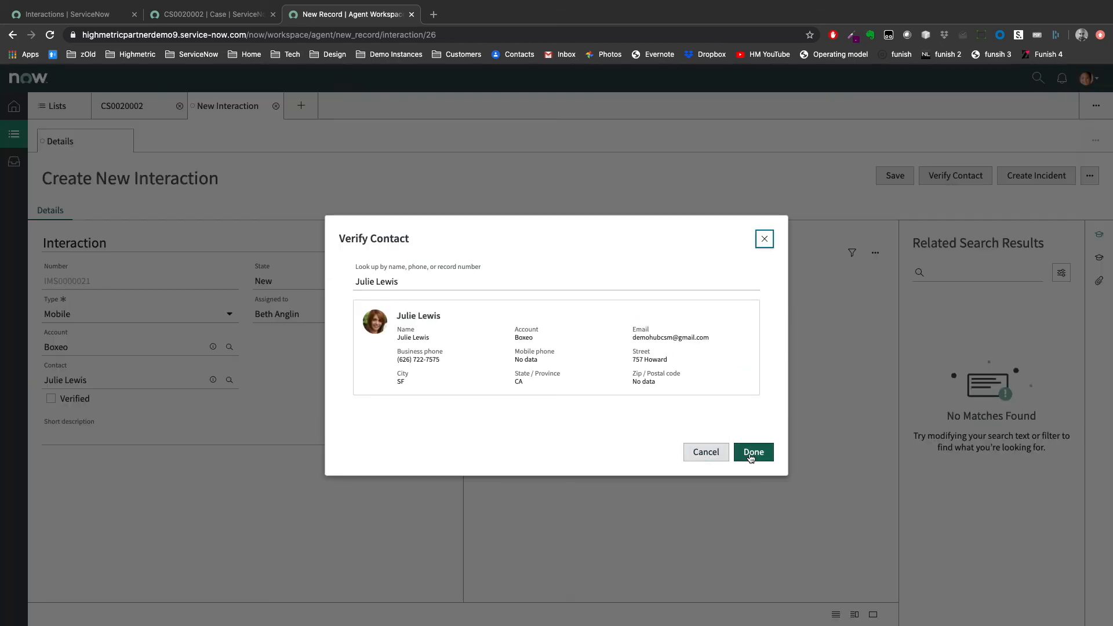
{"action": "left_click", "coordinate": [752, 452]}
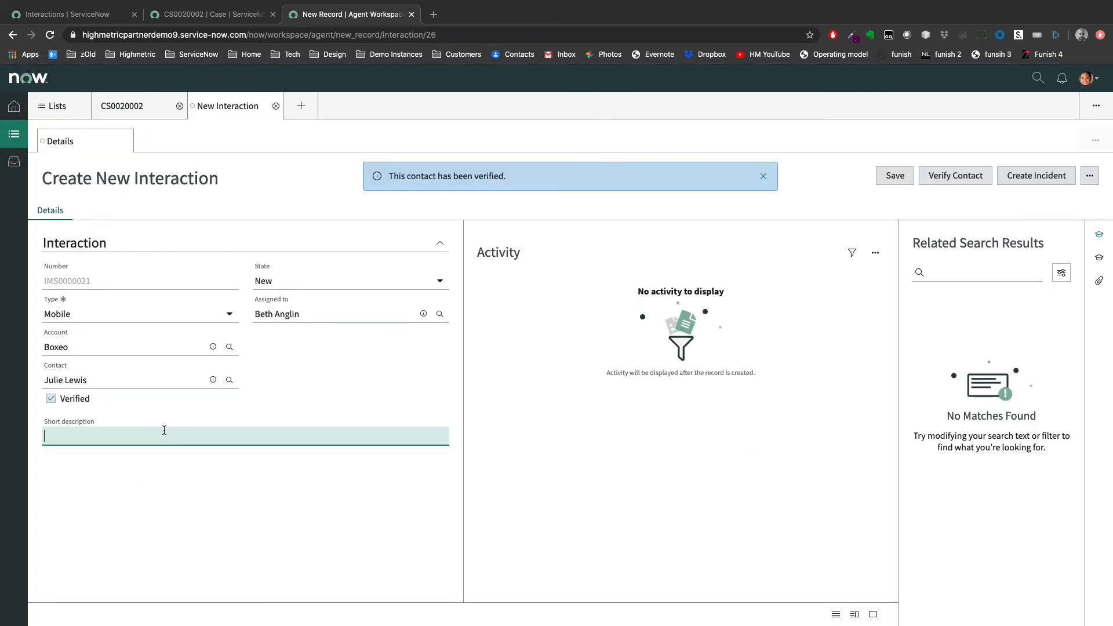
{"action": "type", "text": "Chasing"}
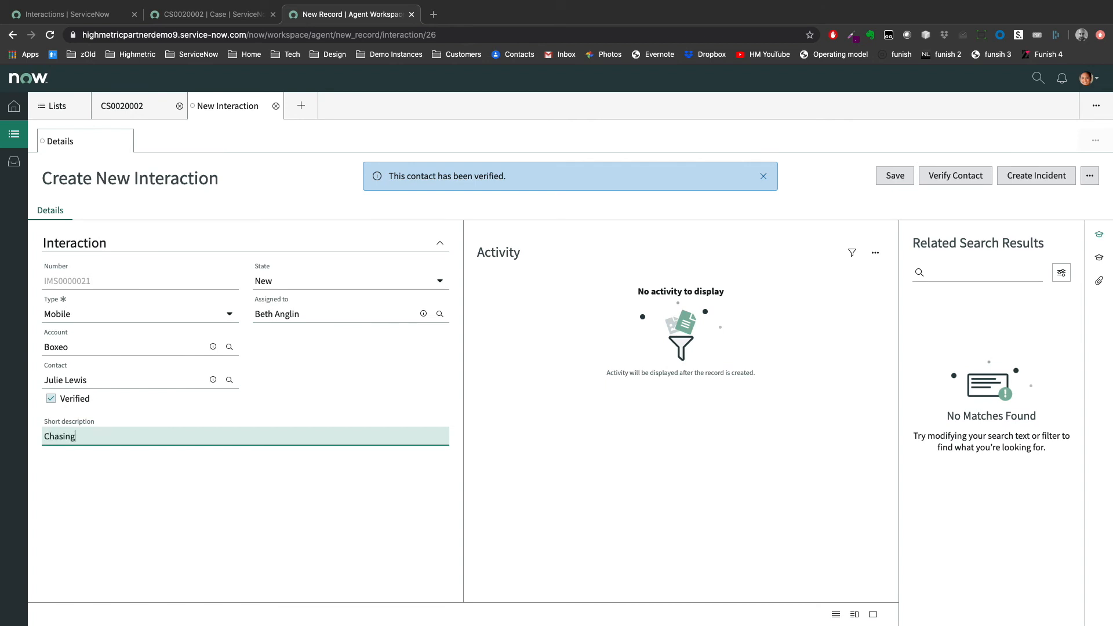
{"action": "type", "text": "progress"}
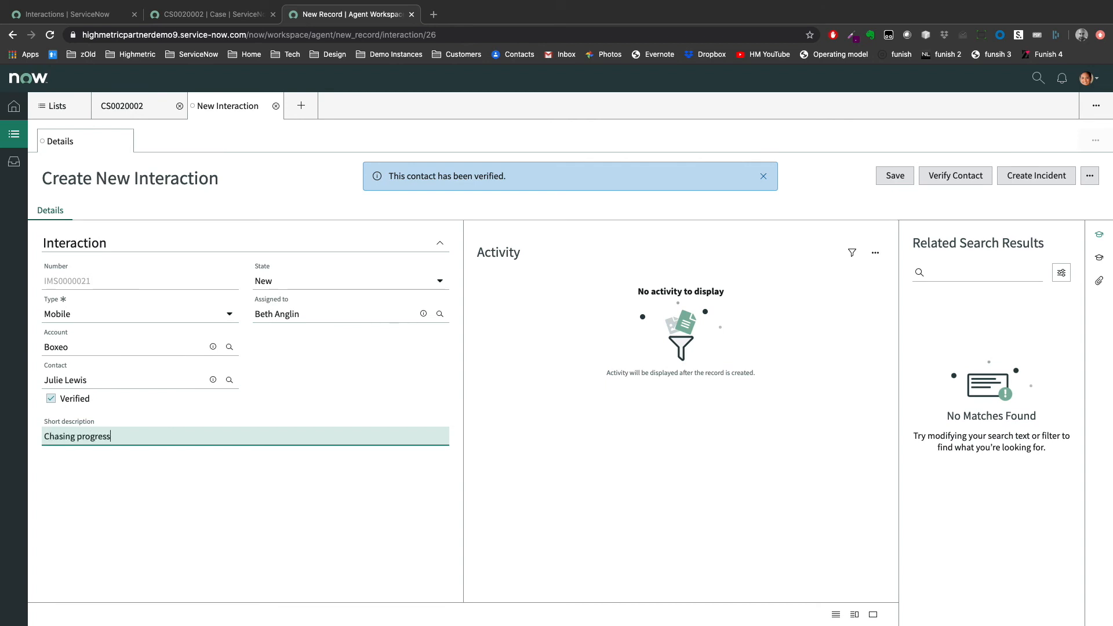
{"action": "type", "text": "update"}
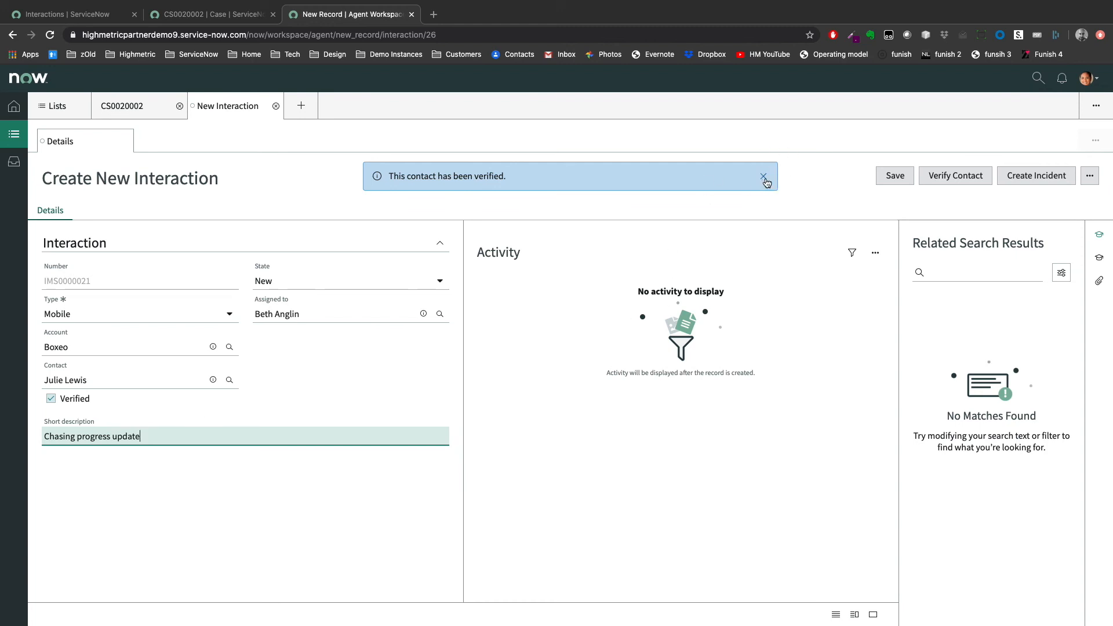
{"action": "left_click", "coordinate": [894, 175]}
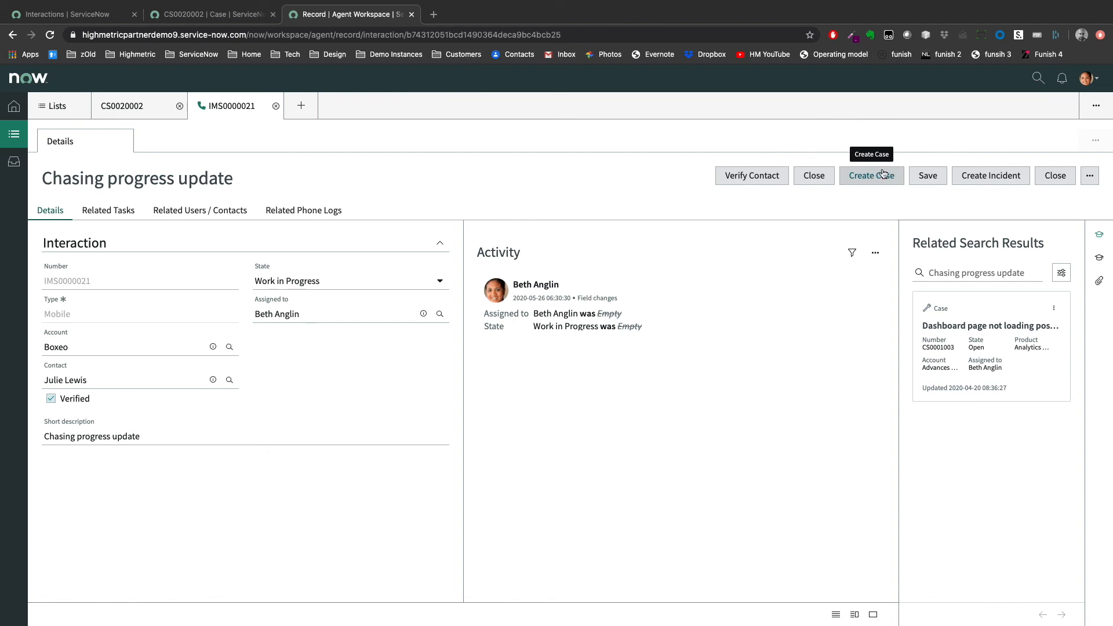
Use Associate Record to link task CS0020002 to interaction IMS0000021 and save.
{"action": "left_click", "coordinate": [1090, 175]}
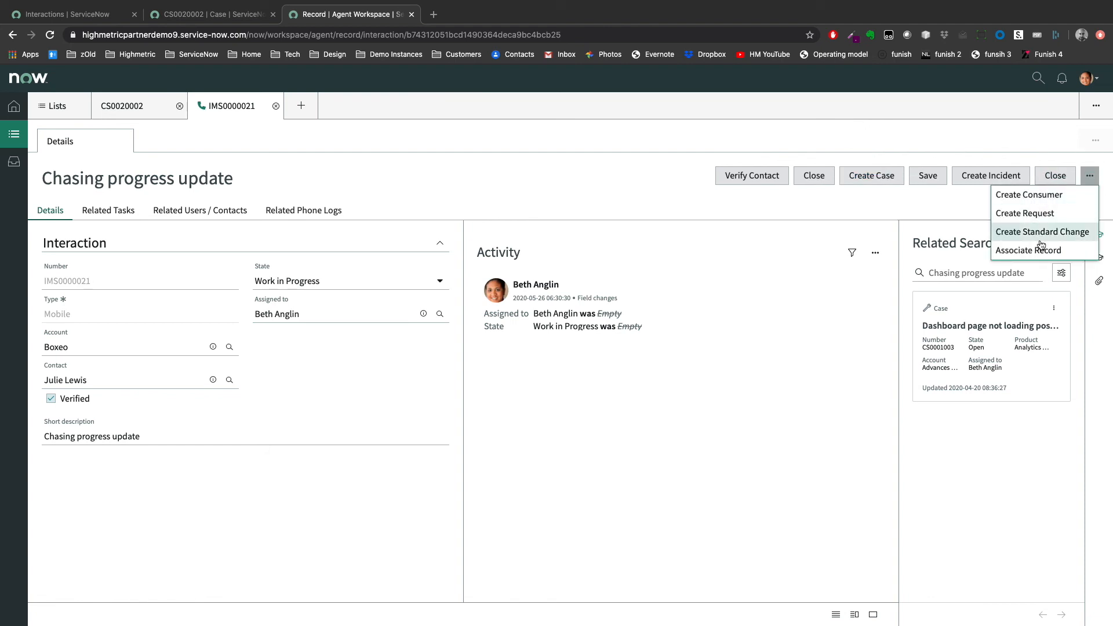
{"action": "left_click", "coordinate": [1043, 232]}
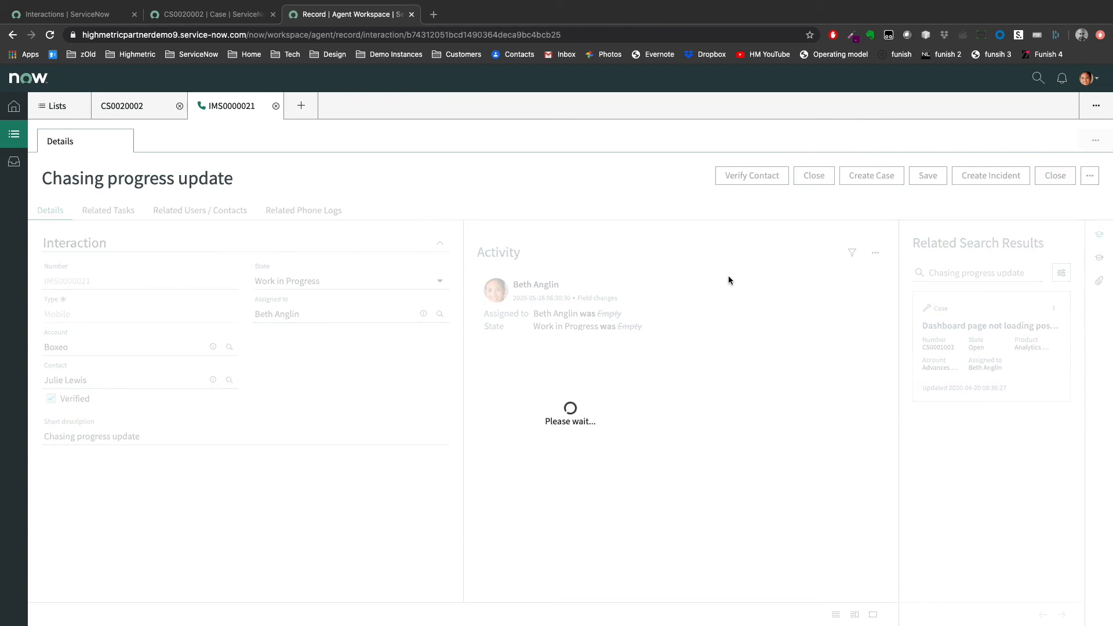
{"action": "left_click", "coordinate": [871, 175]}
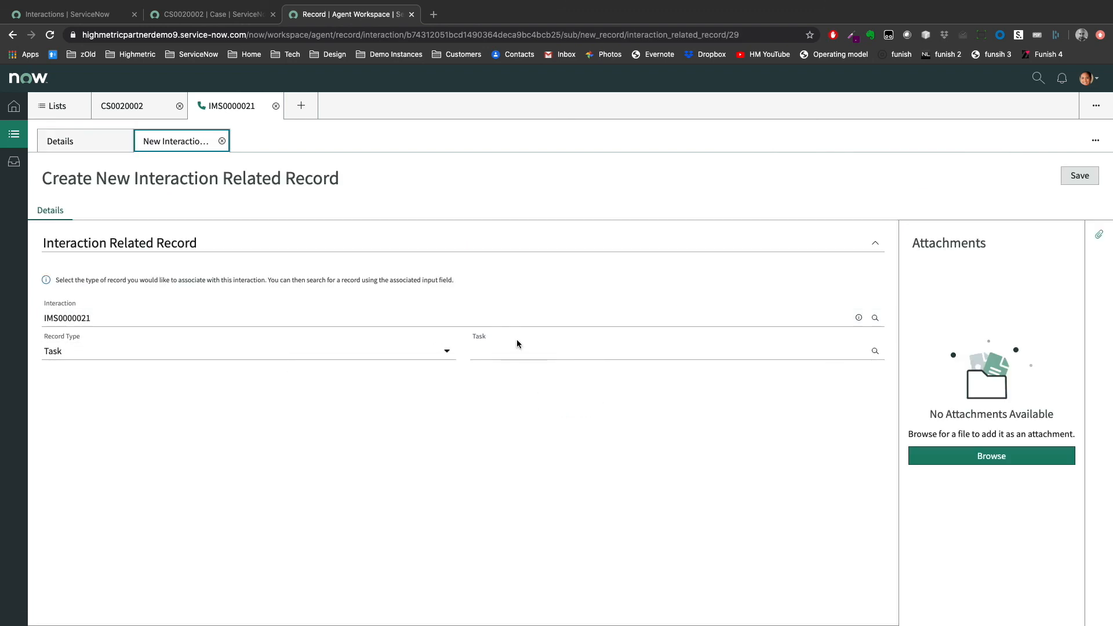
{"action": "type", "text": "CS0020002"}
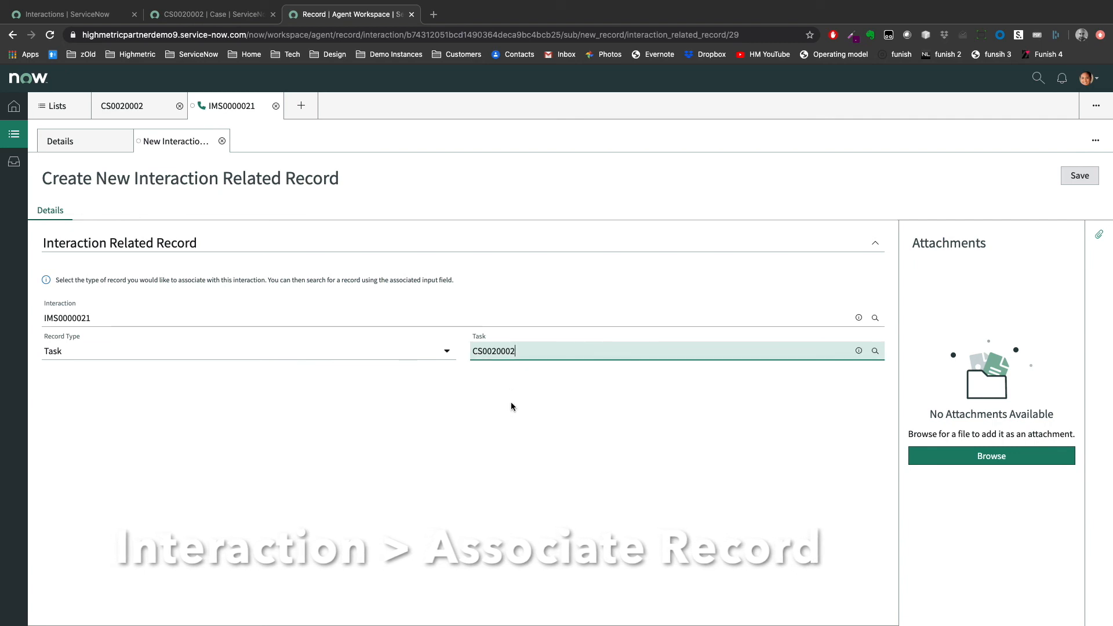
{"action": "mouse_move", "coordinate": [522, 425]}
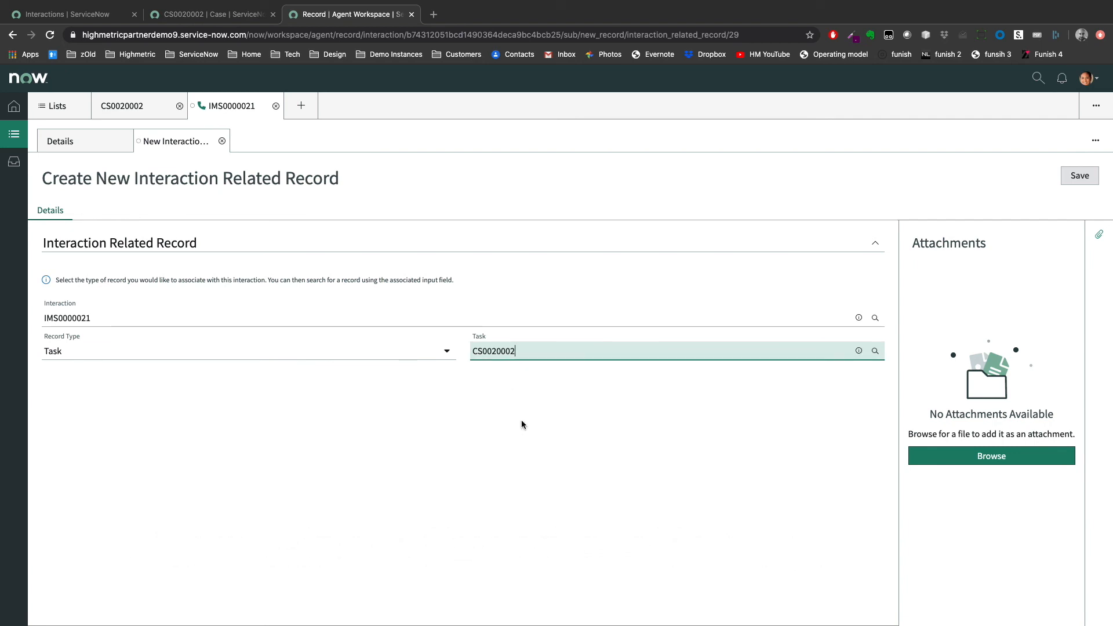
{"action": "mouse_move", "coordinate": [1080, 175]}
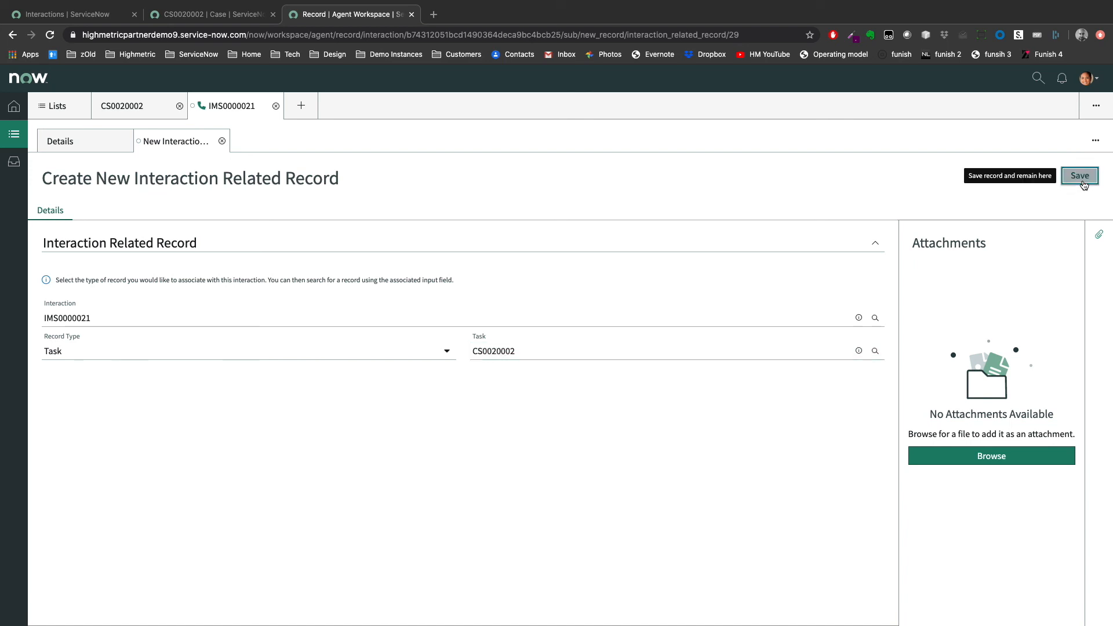
{"action": "left_click", "coordinate": [1079, 175]}
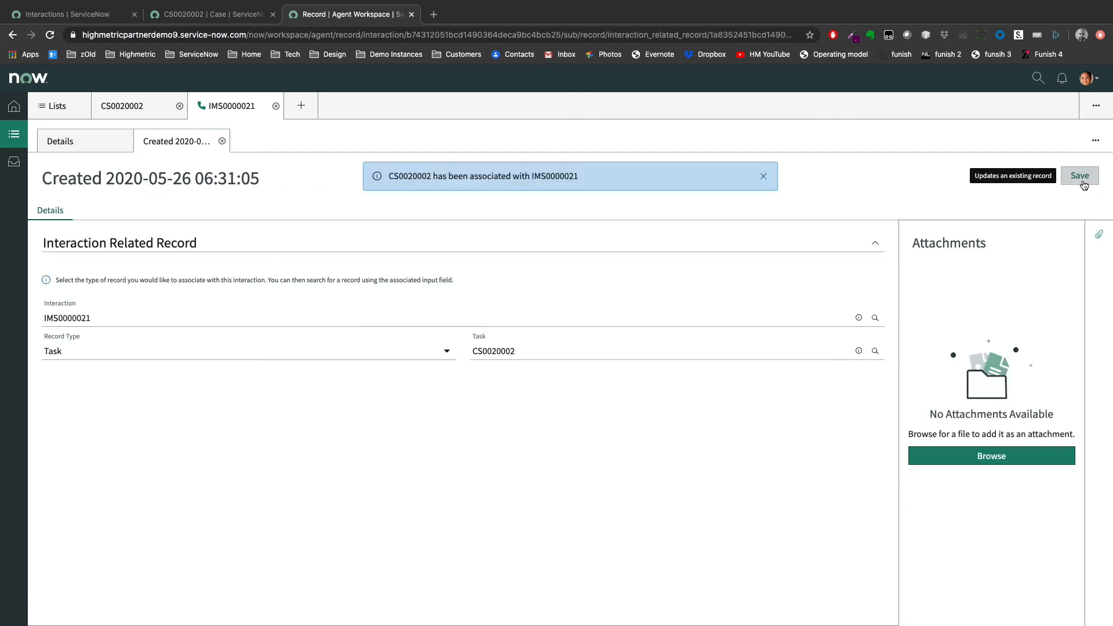